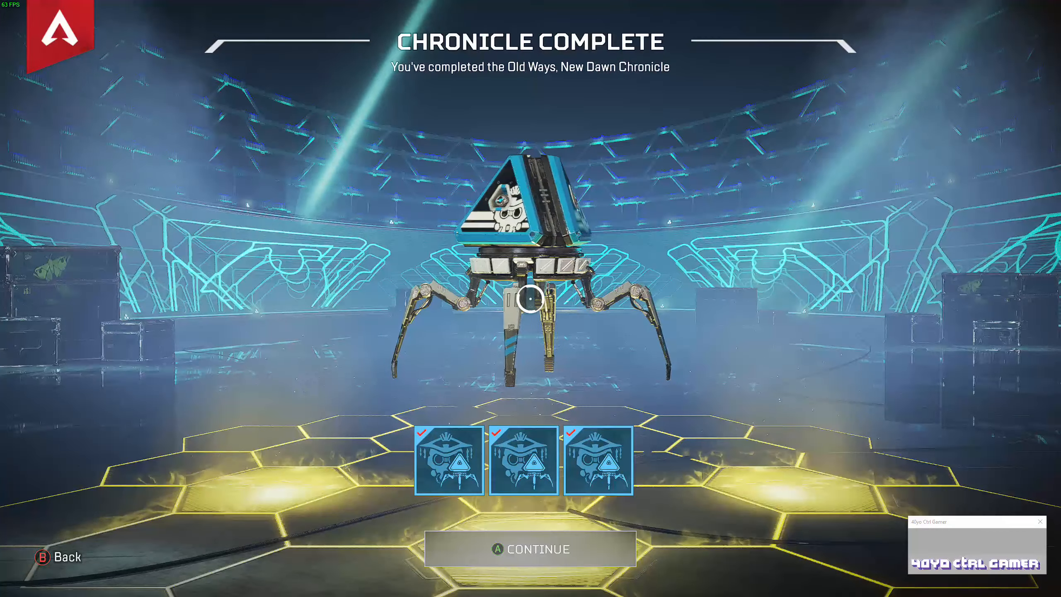
click(531, 548)
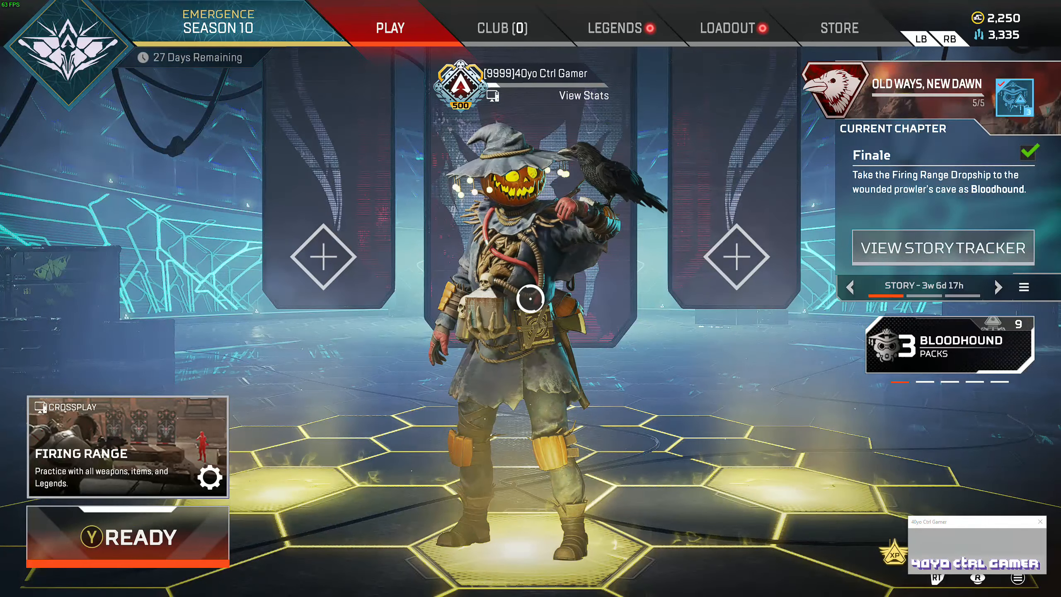